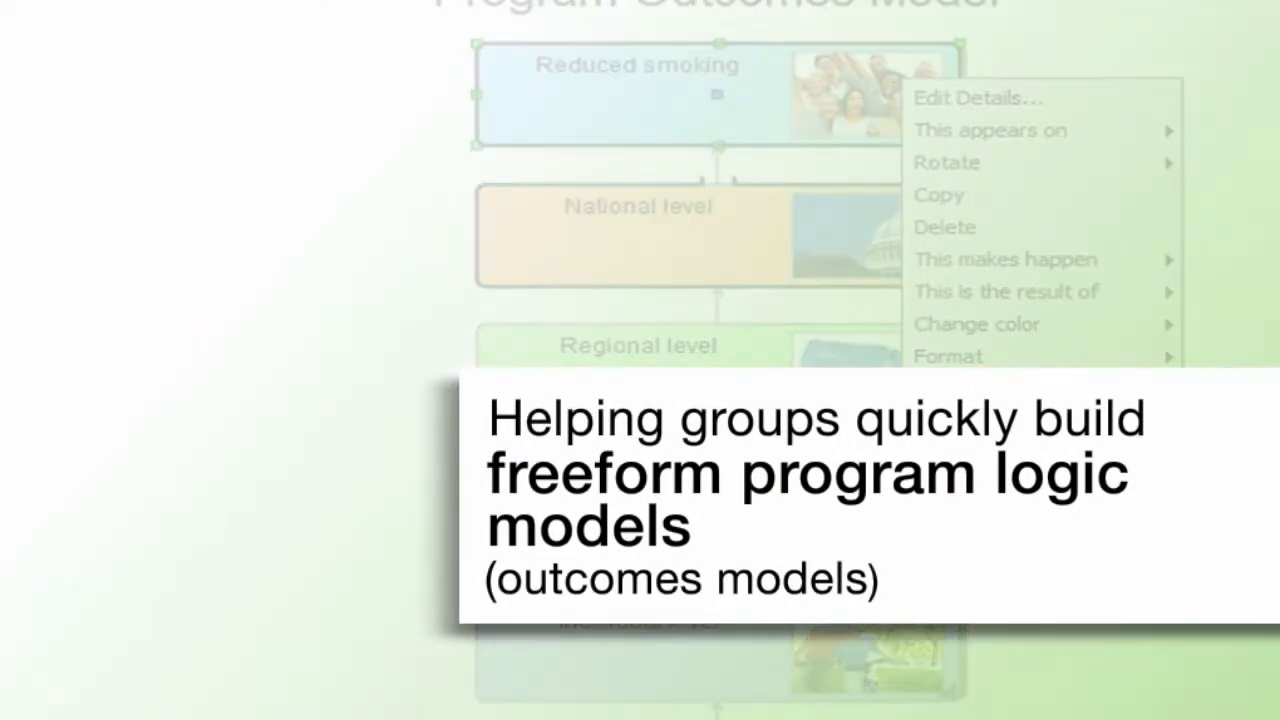
# Move past the title page and label a box 'Collect information about interventions'
pyautogui.click(1192, 40)
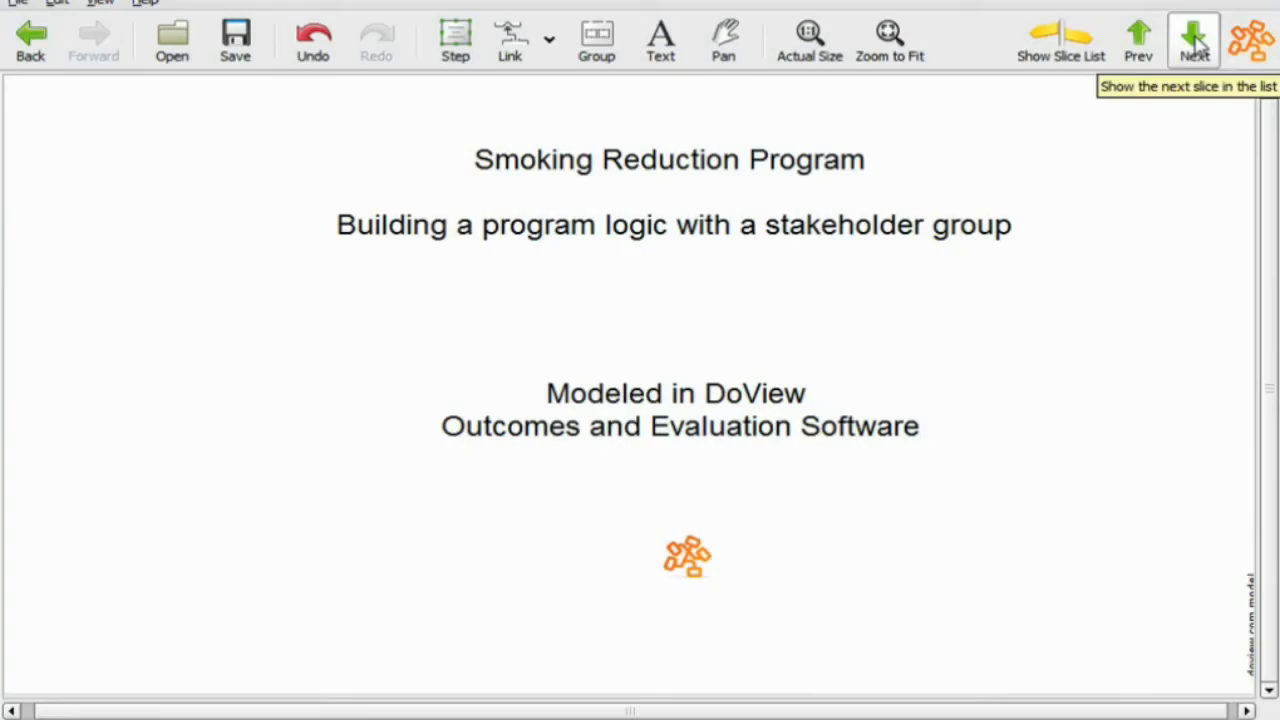
pyautogui.click(1194, 40)
pyautogui.write('Collect in')
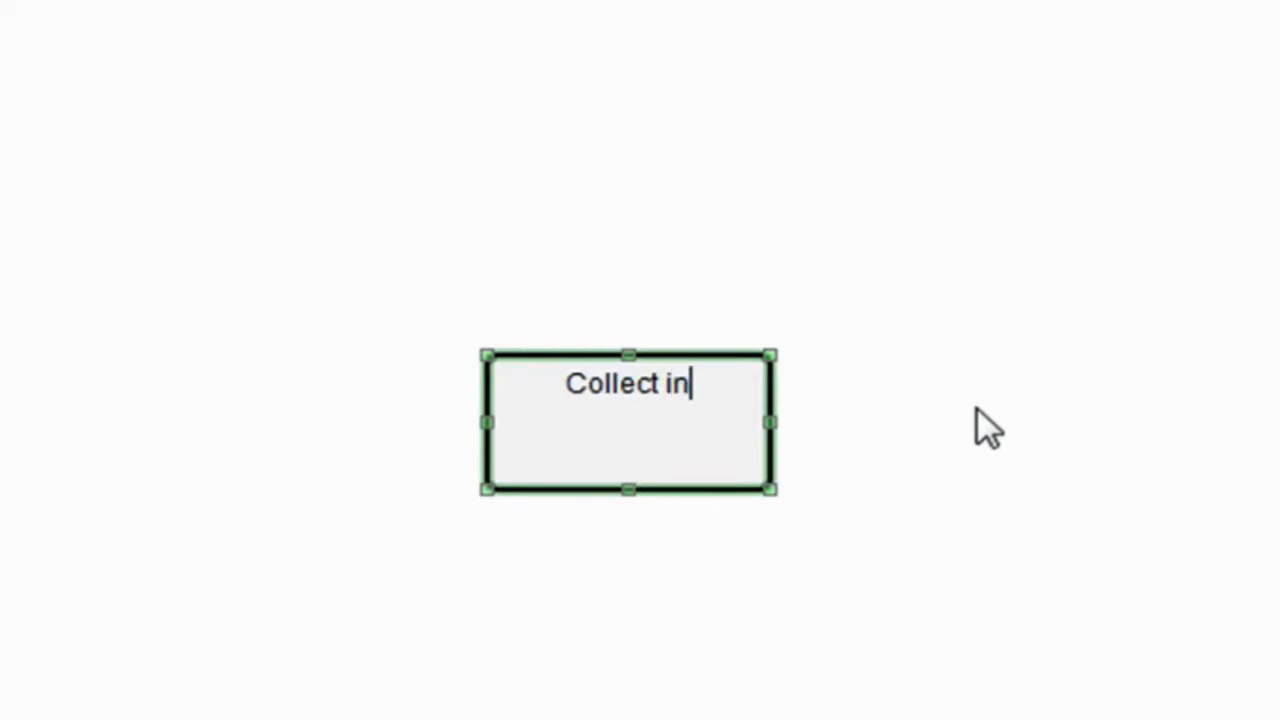
pyautogui.write('formation about interventions')
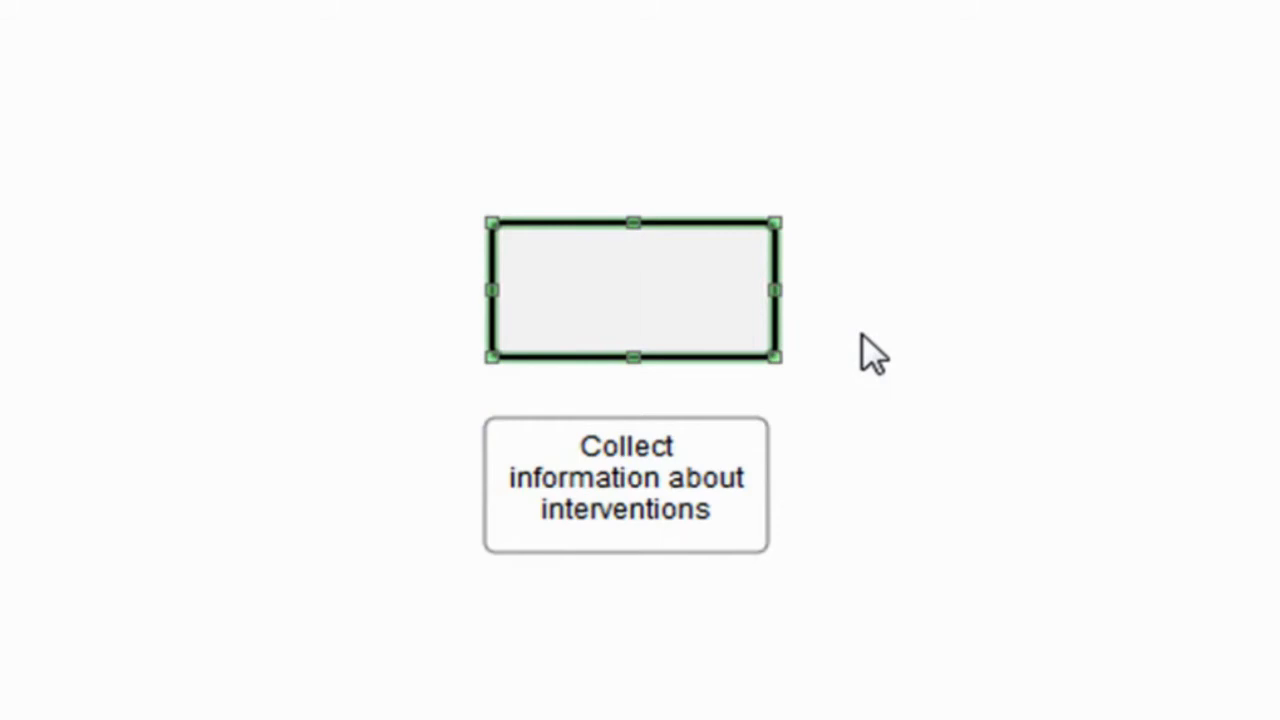
# Label a second box 'Producing pamphlets and posters'
pyautogui.doubleClick(632, 290)
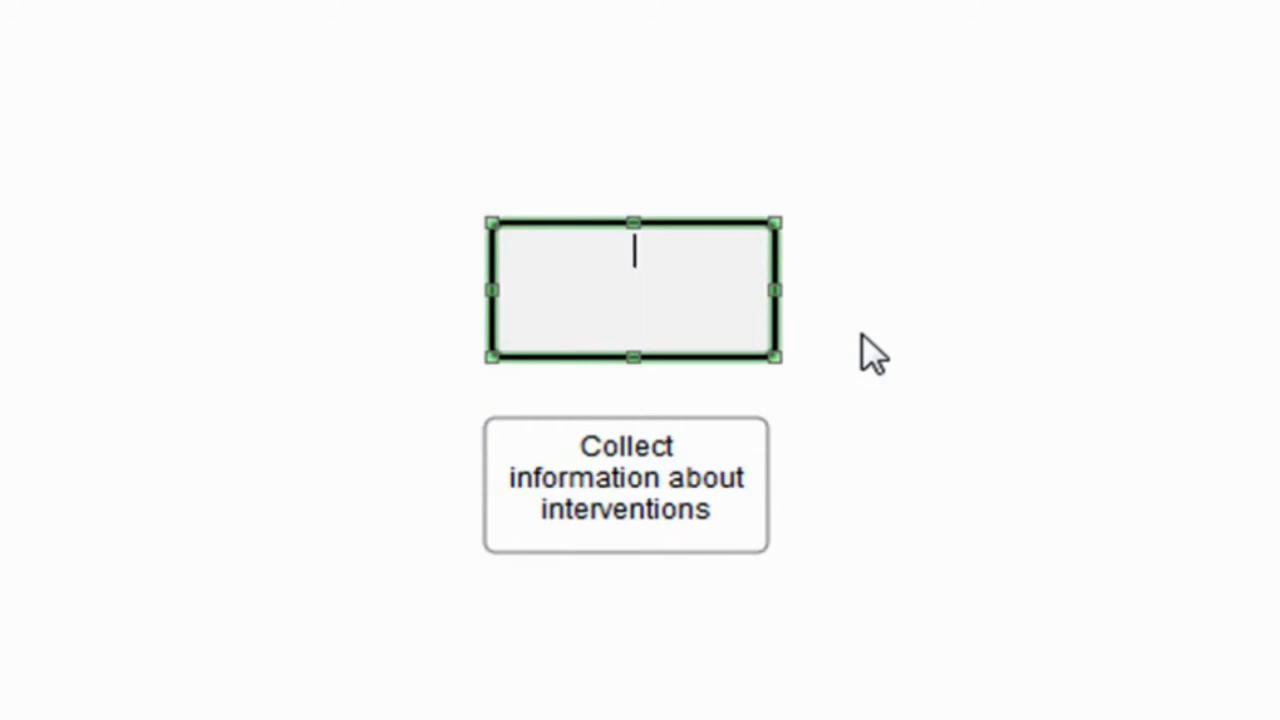
pyautogui.write('Pro')
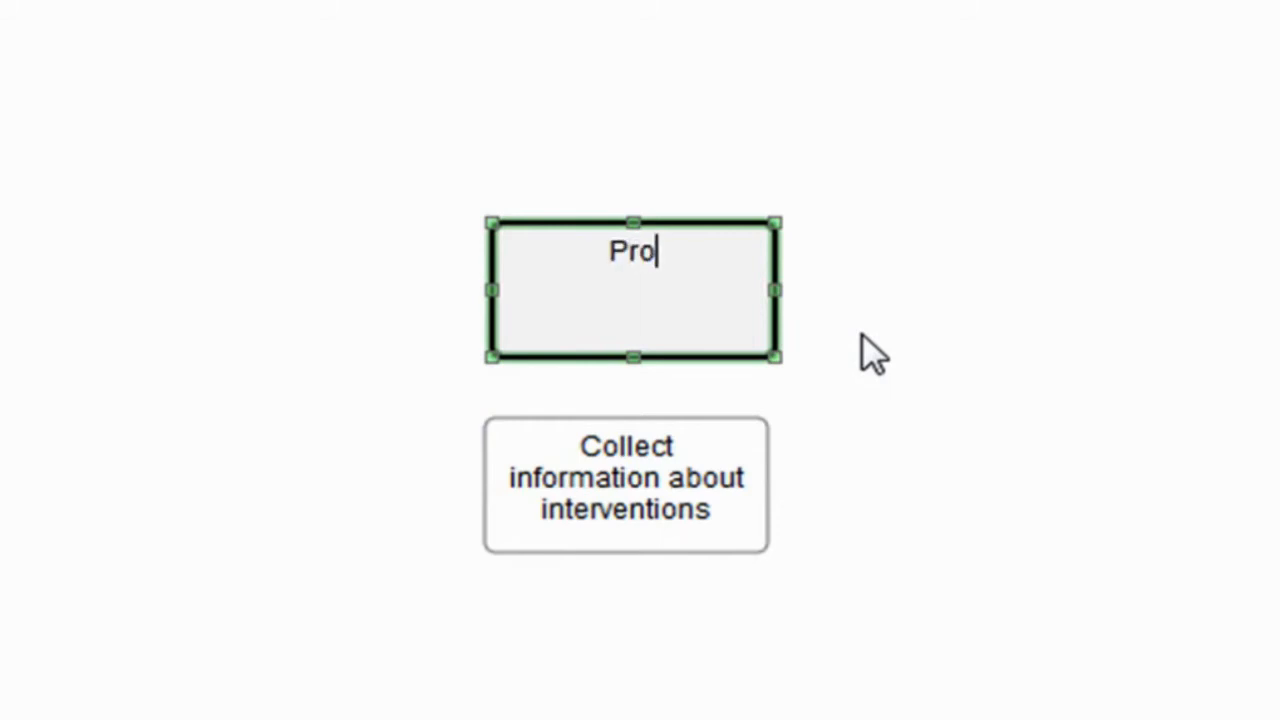
pyautogui.write('ducing')
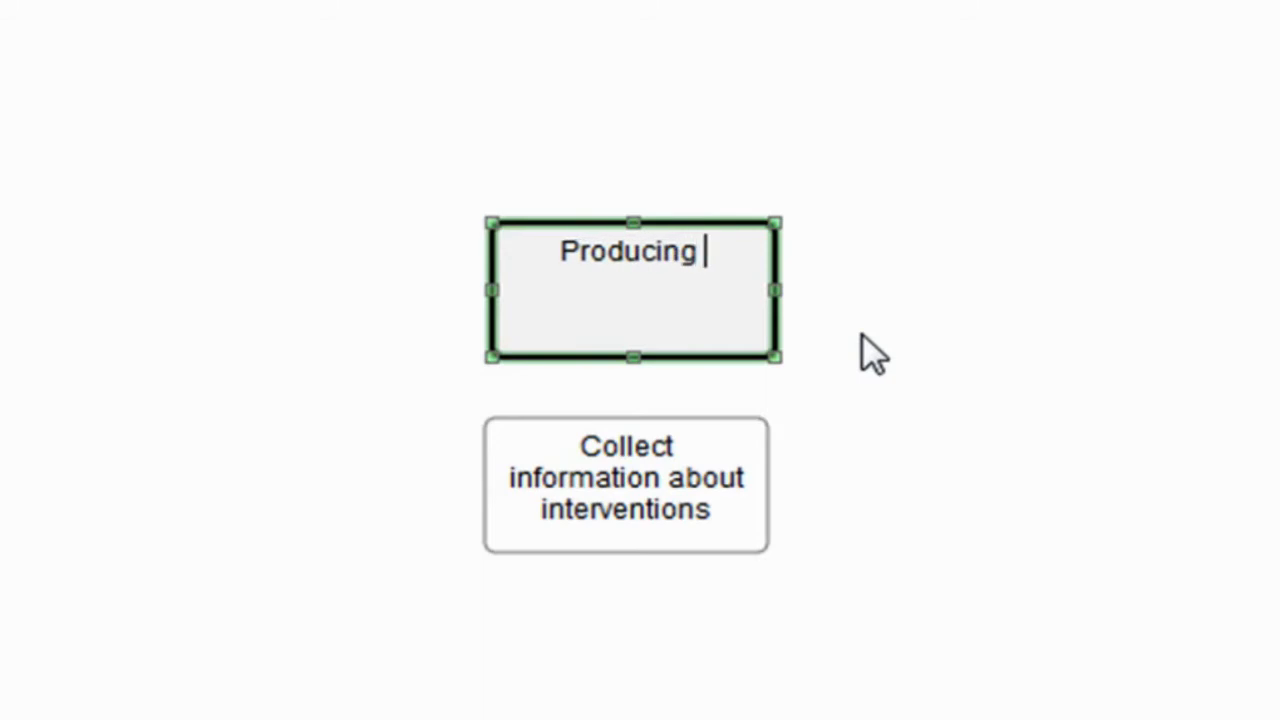
pyautogui.write('pamphl')
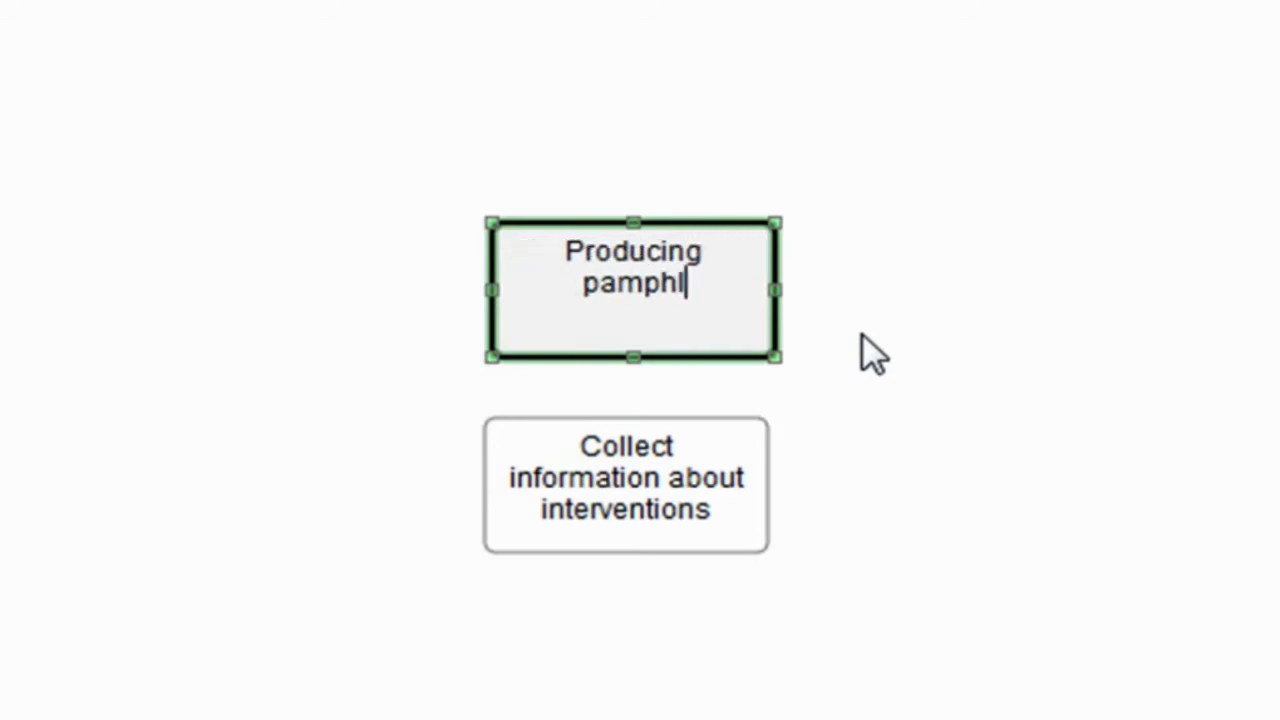
pyautogui.write('ets and p')
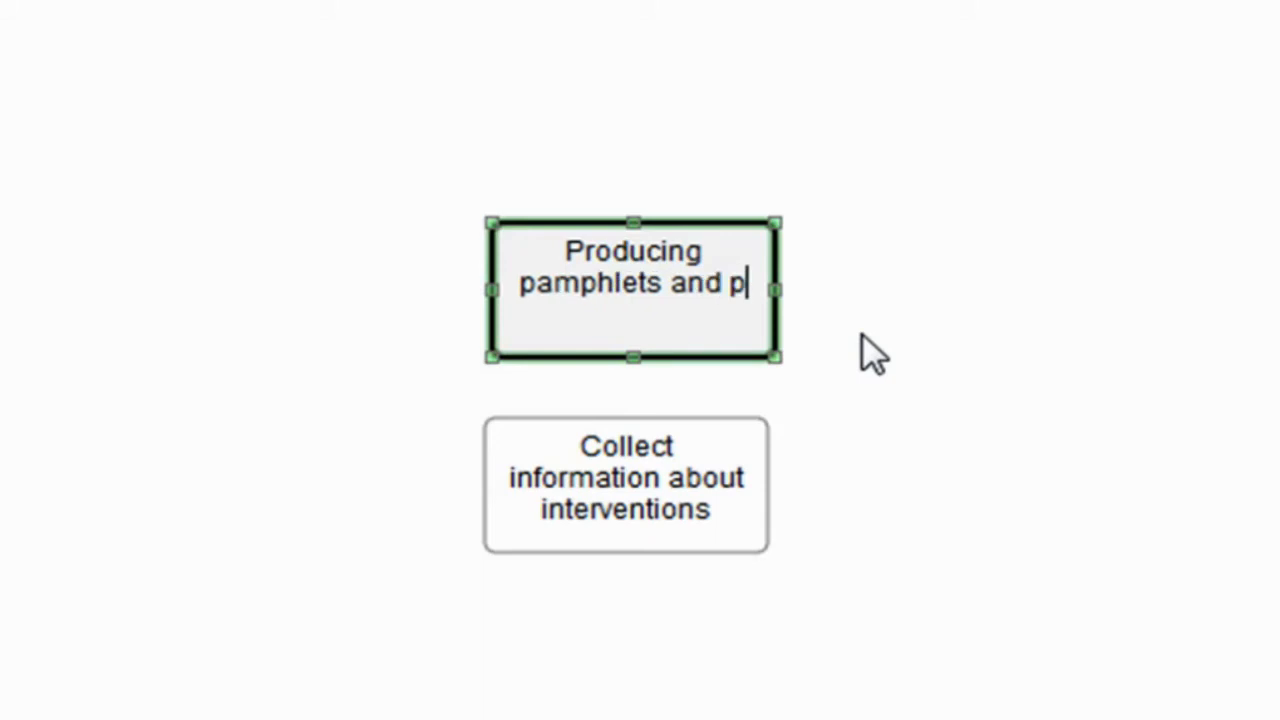
pyautogui.write('osters')
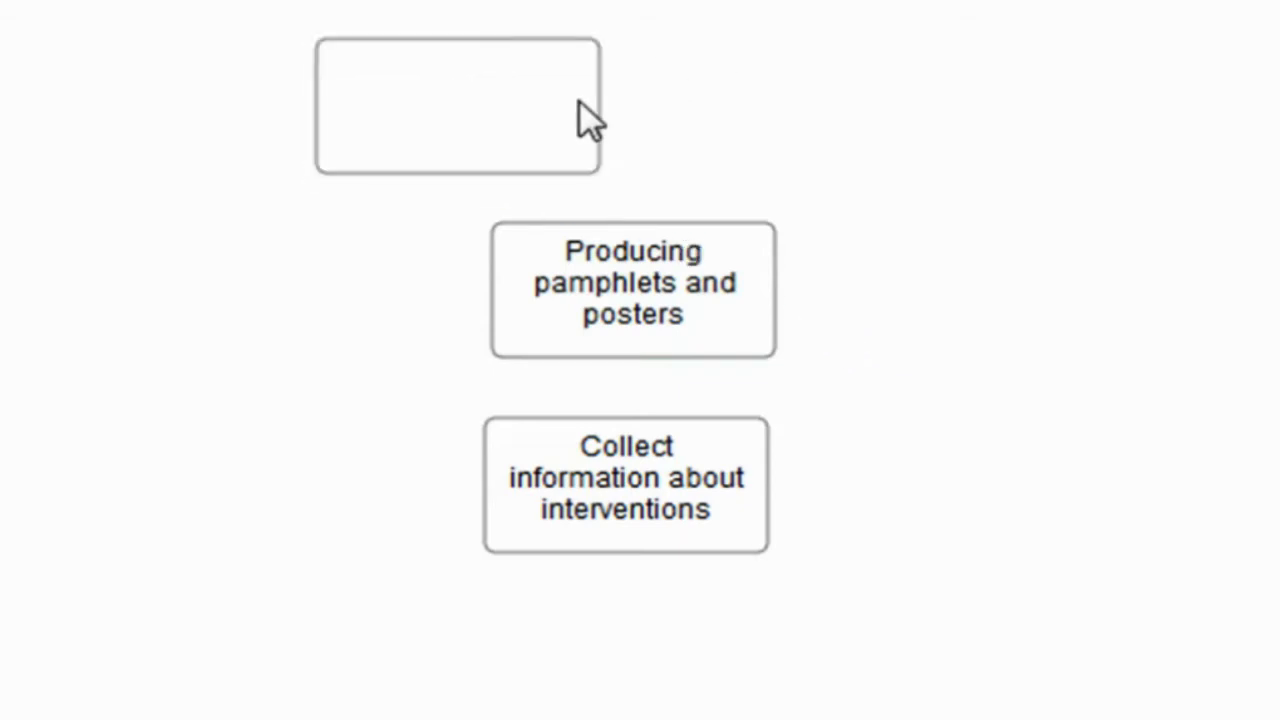
# Label the empty top box 'Changed attitudes towards smoking'
pyautogui.click(458, 104)
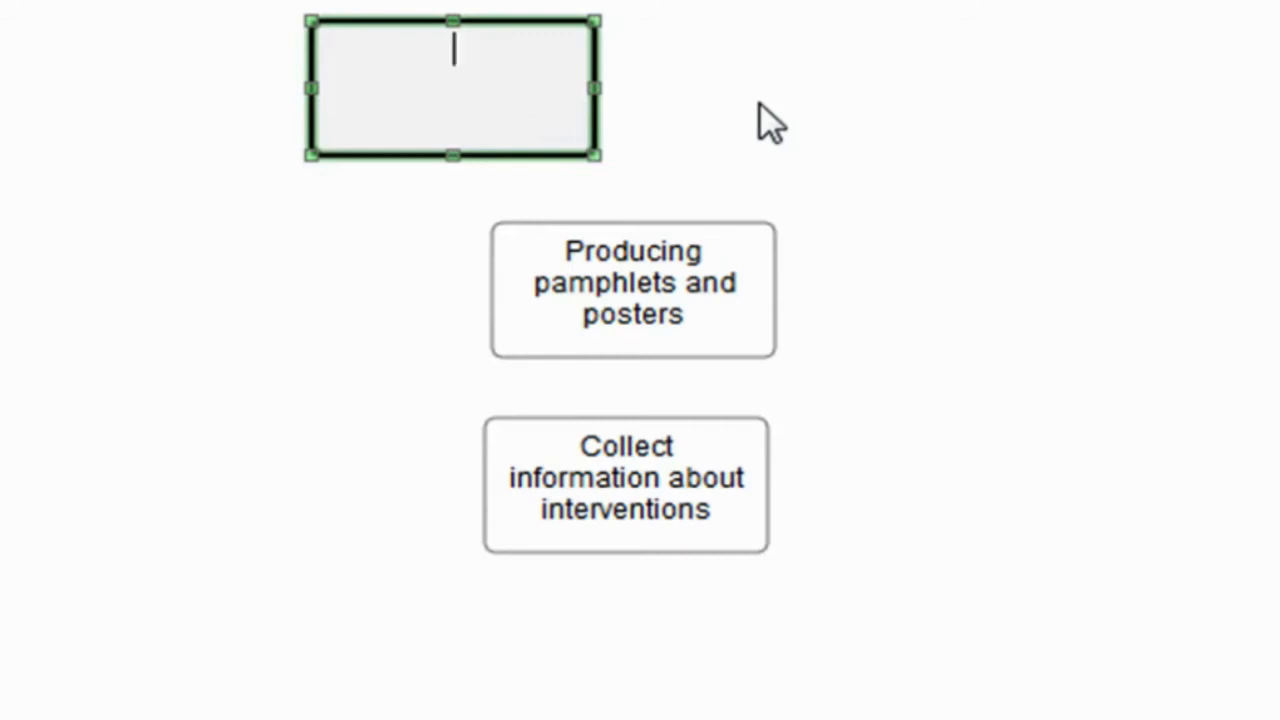
pyautogui.write('Changed atti')
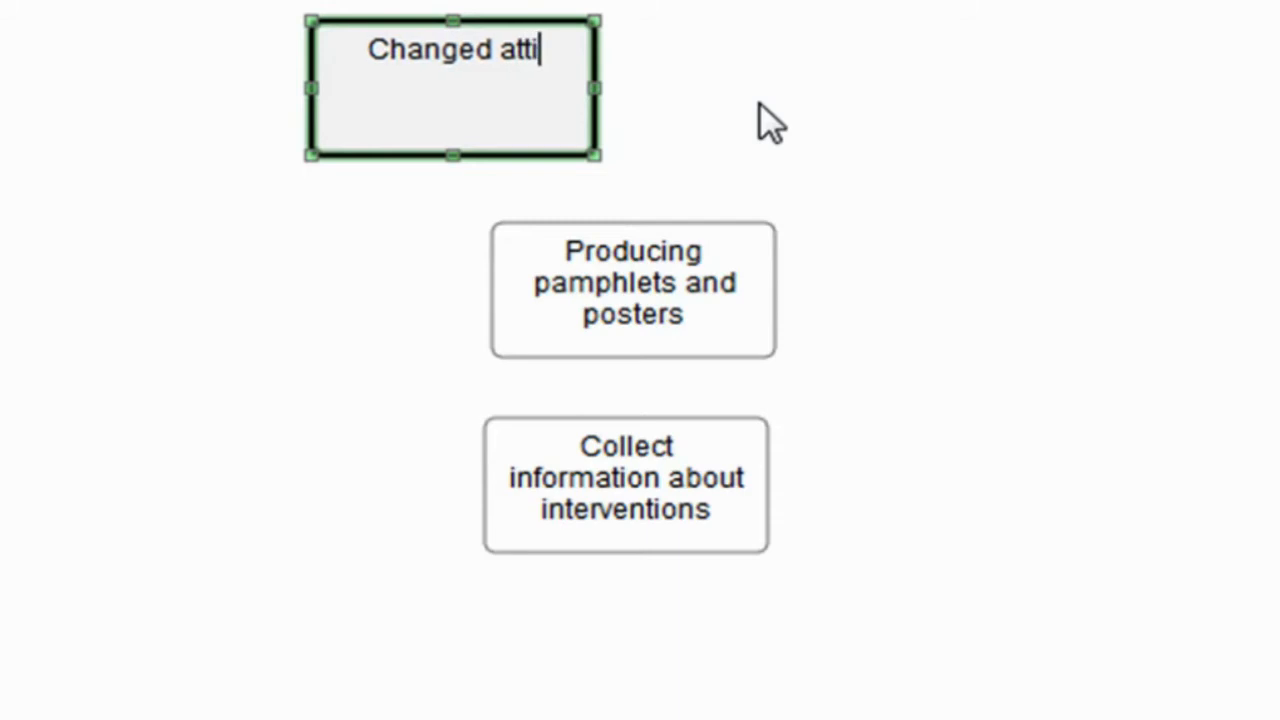
pyautogui.write('tudes towards smoking')
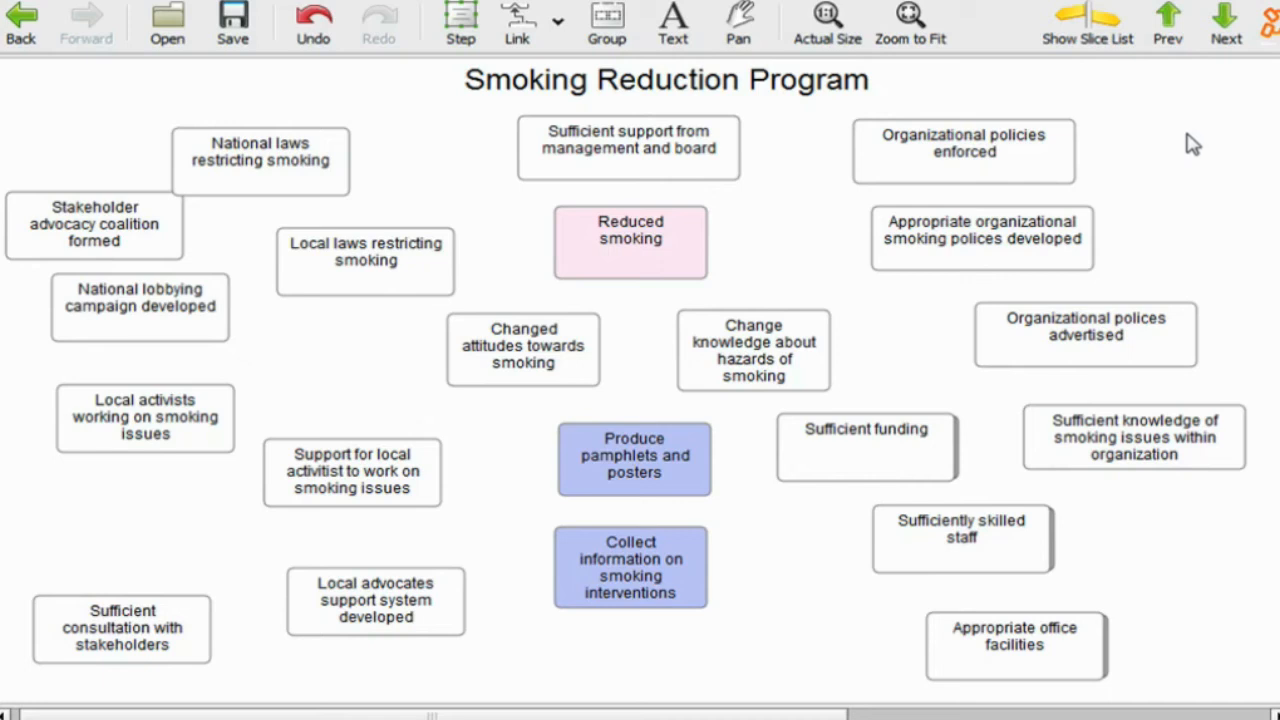
pyautogui.moveTo(1224, 22)
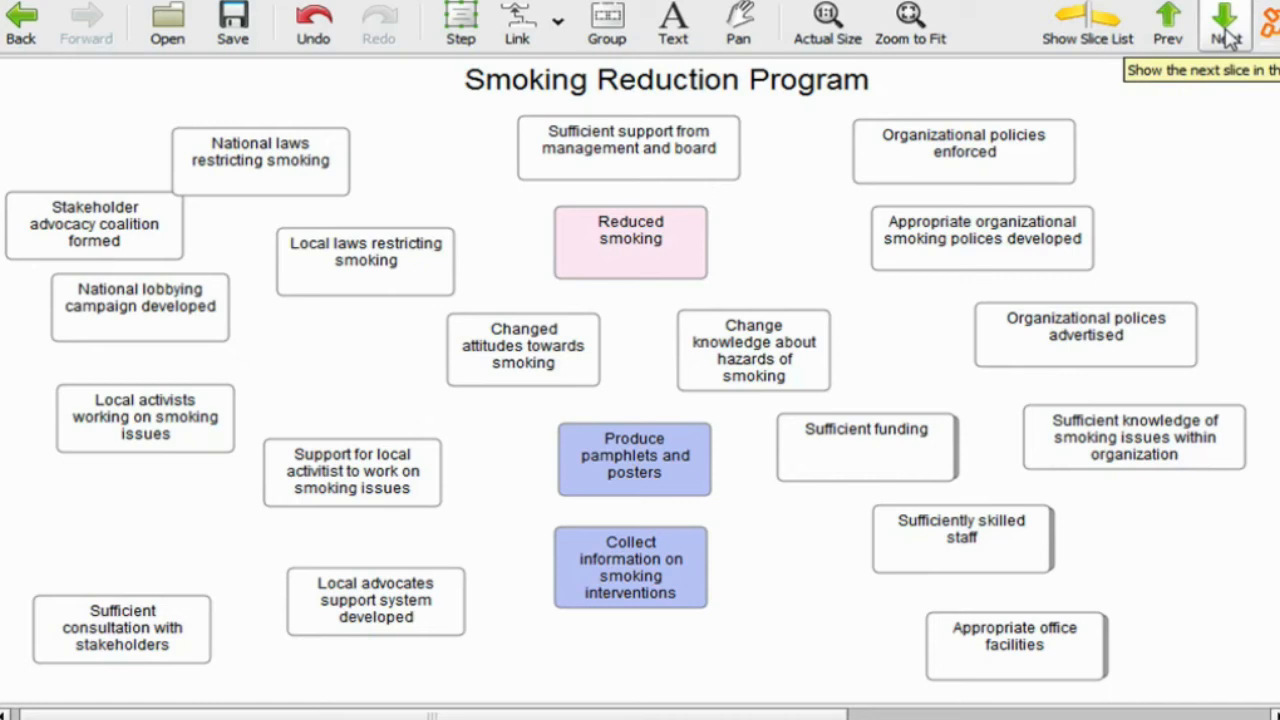
pyautogui.moveTo(1208, 104)
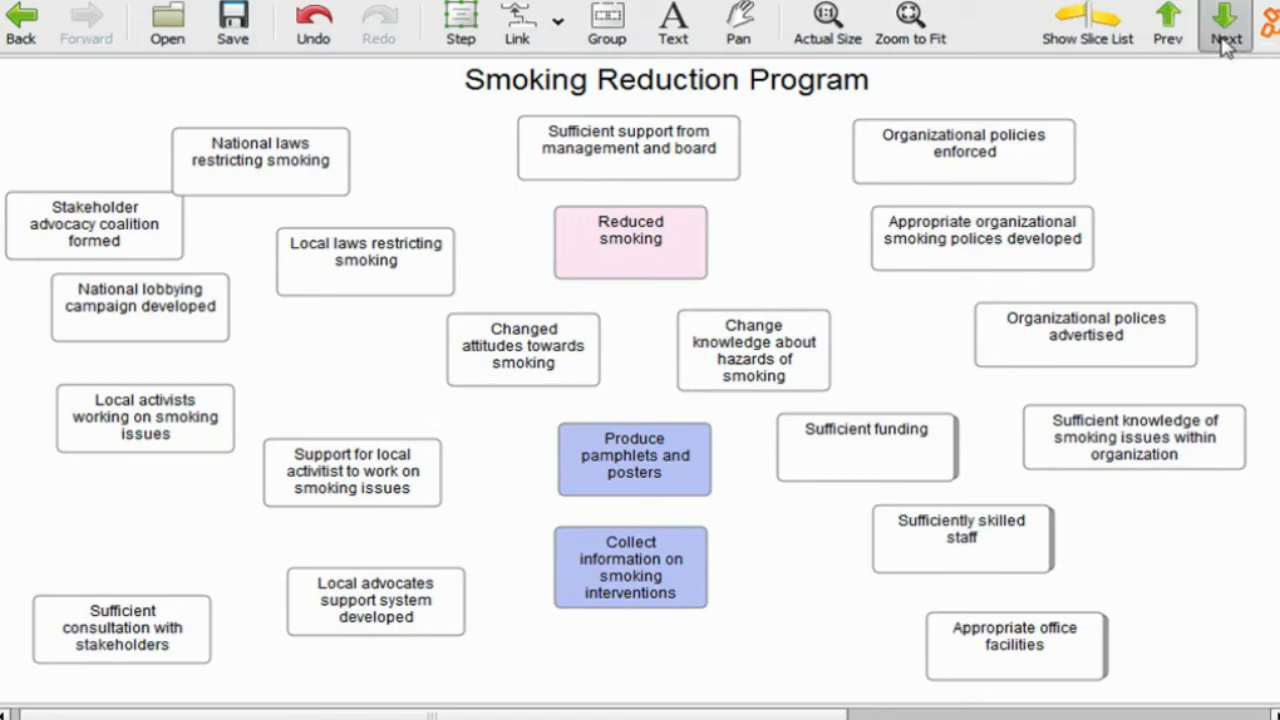
# Step to the view where boxes are coloured orange, green, tan and yellow by level
pyautogui.click(1224, 22)
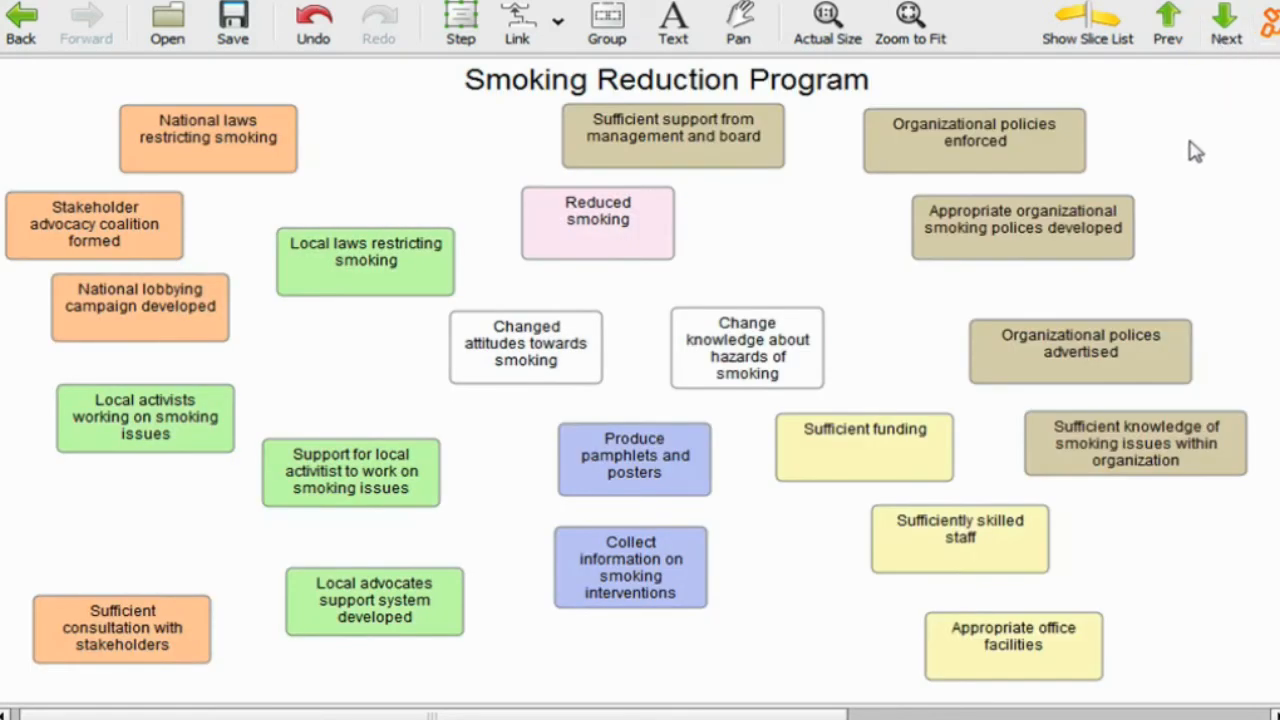
pyautogui.moveTo(1224, 20)
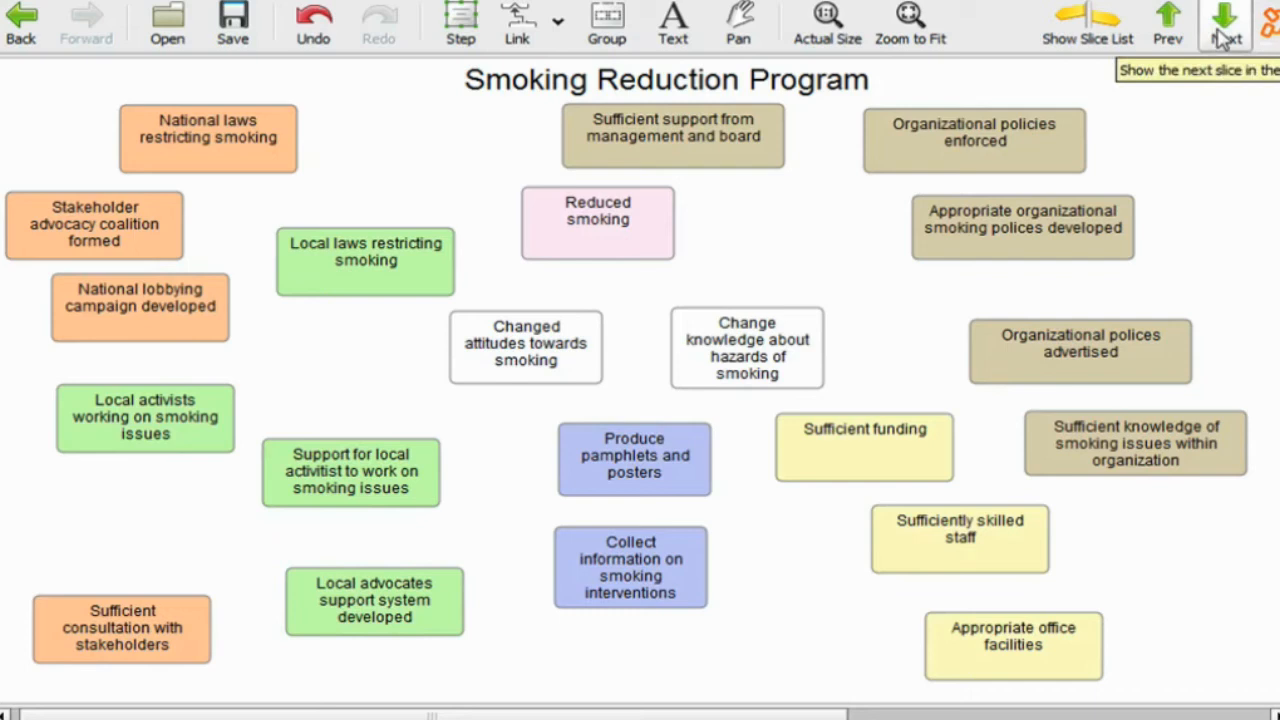
pyautogui.moveTo(992, 192)
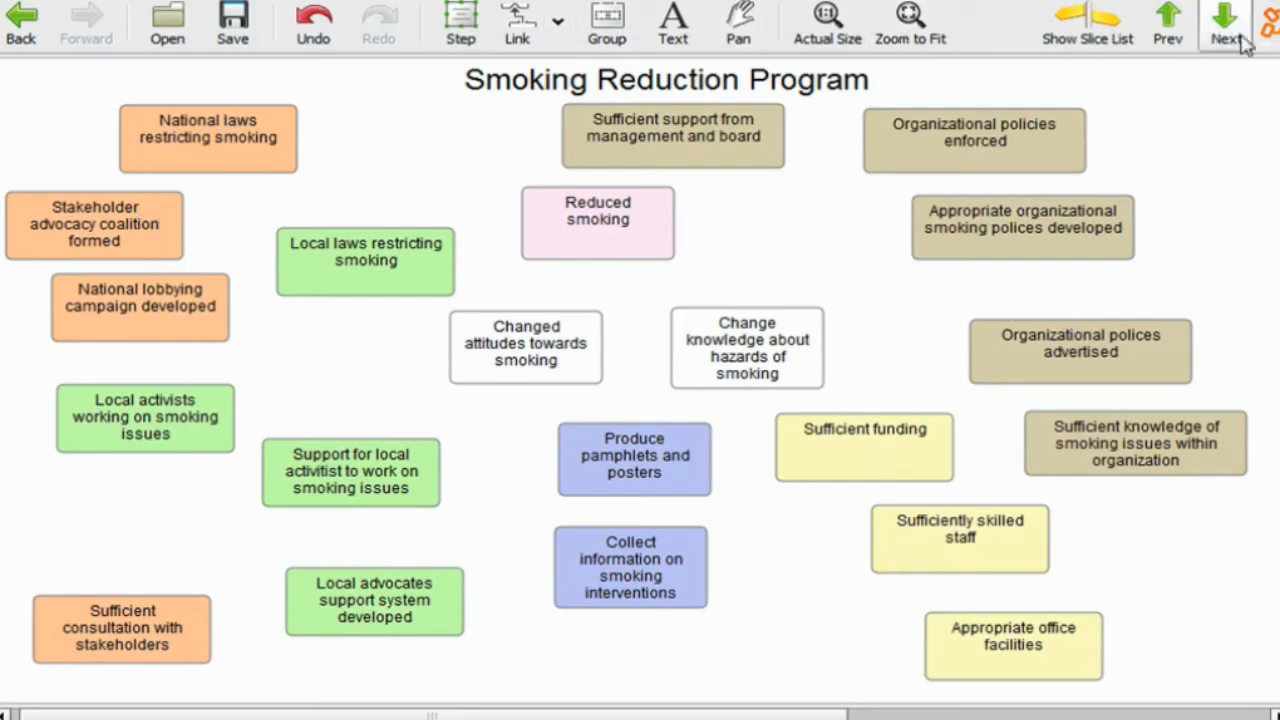
# Reach the six-level overview with pictures, drill into a level's sub-model, and return
pyautogui.click(1224, 20)
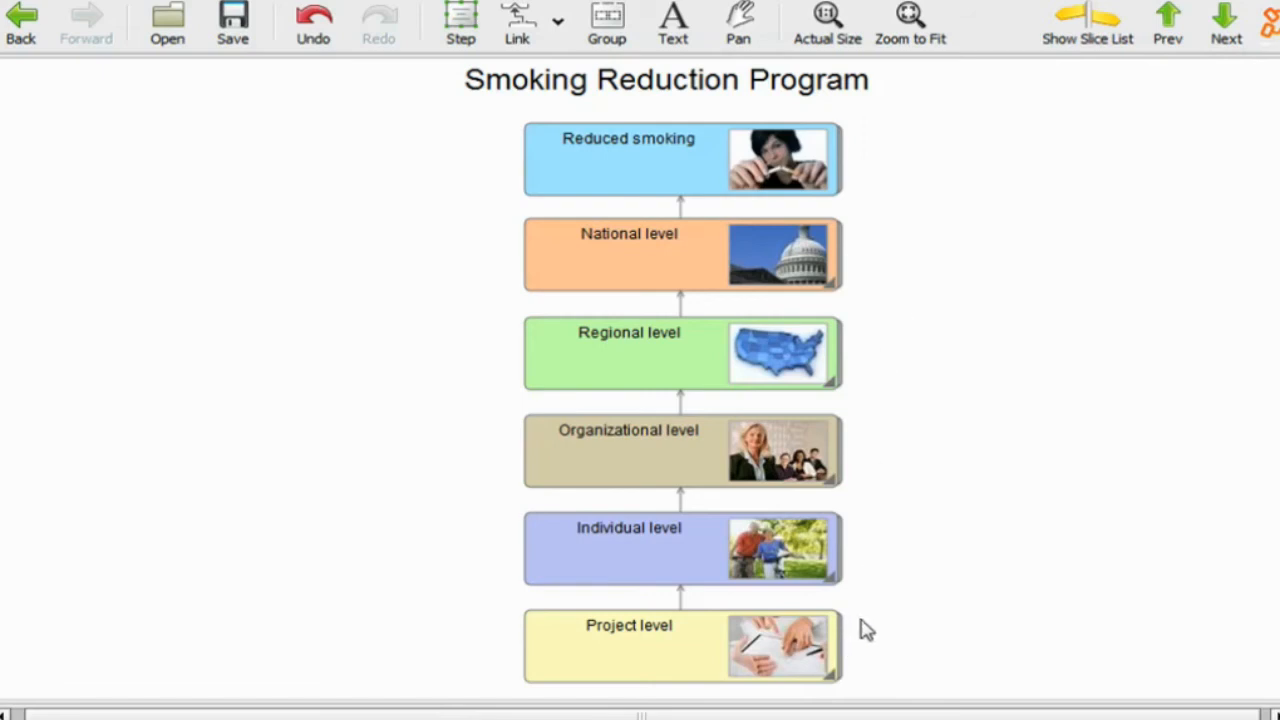
pyautogui.moveTo(844, 490)
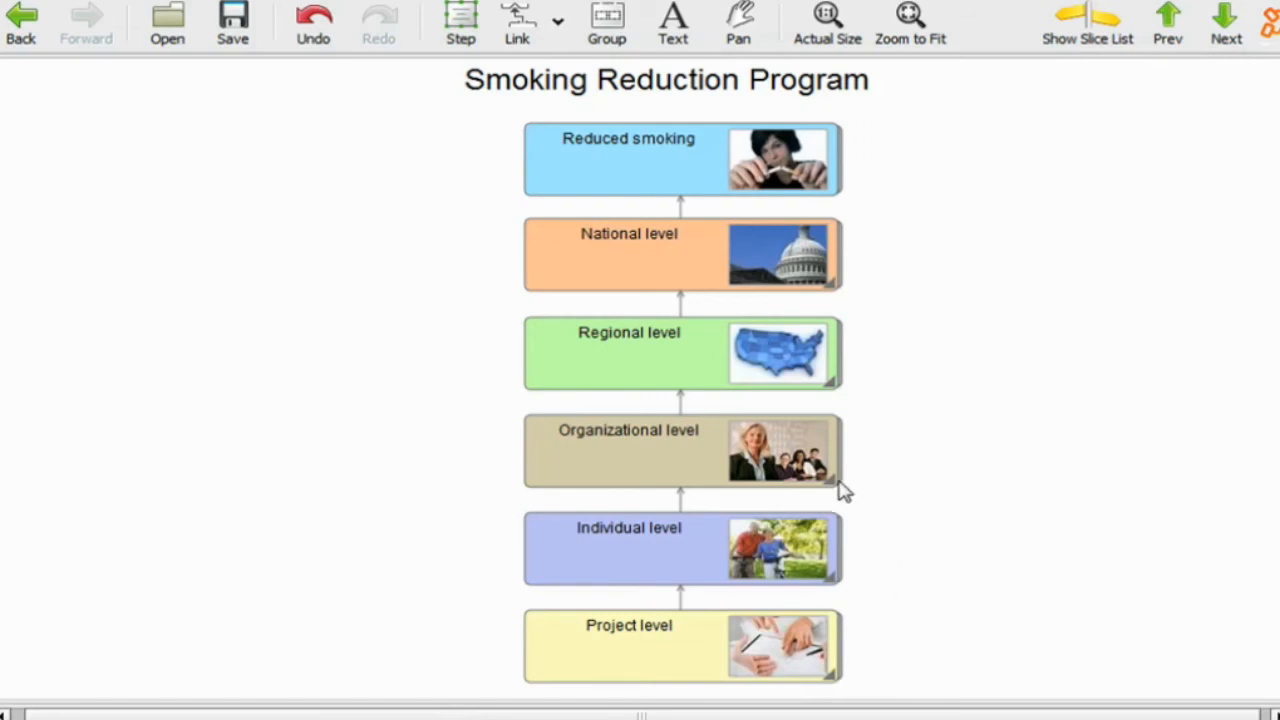
pyautogui.doubleClick(684, 452)
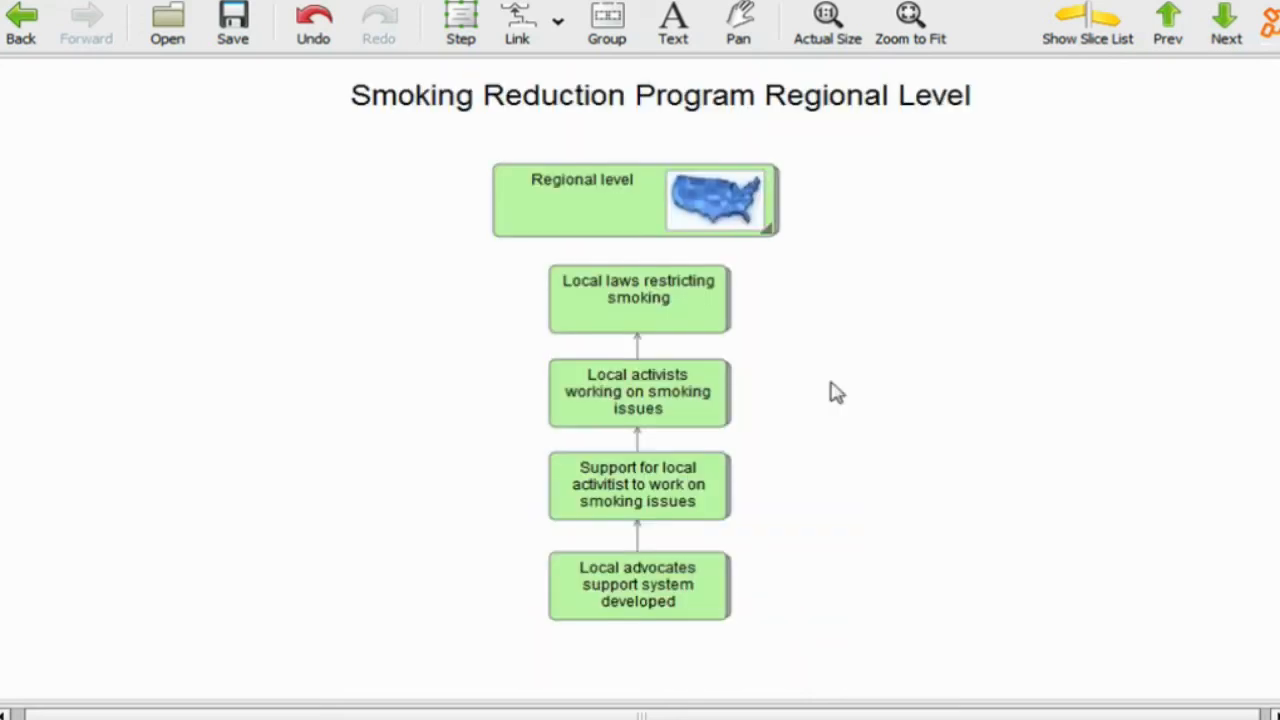
pyautogui.moveTo(768, 238)
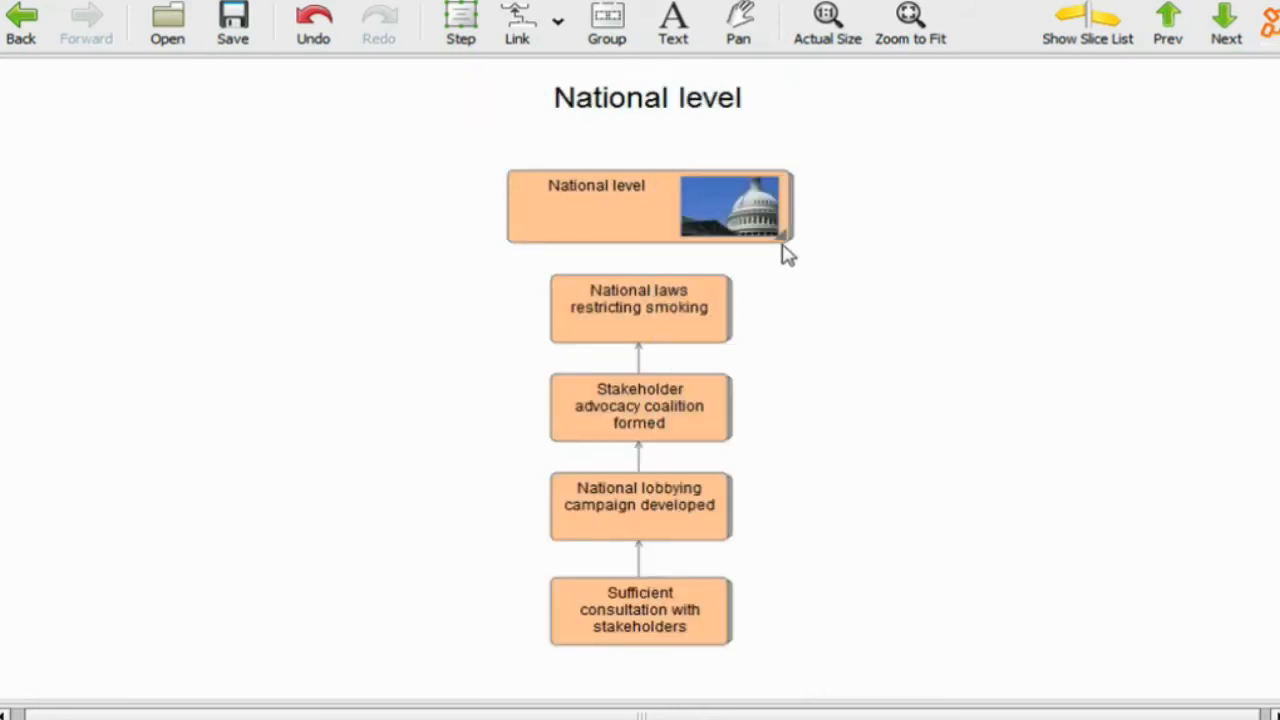
pyautogui.click(1224, 20)
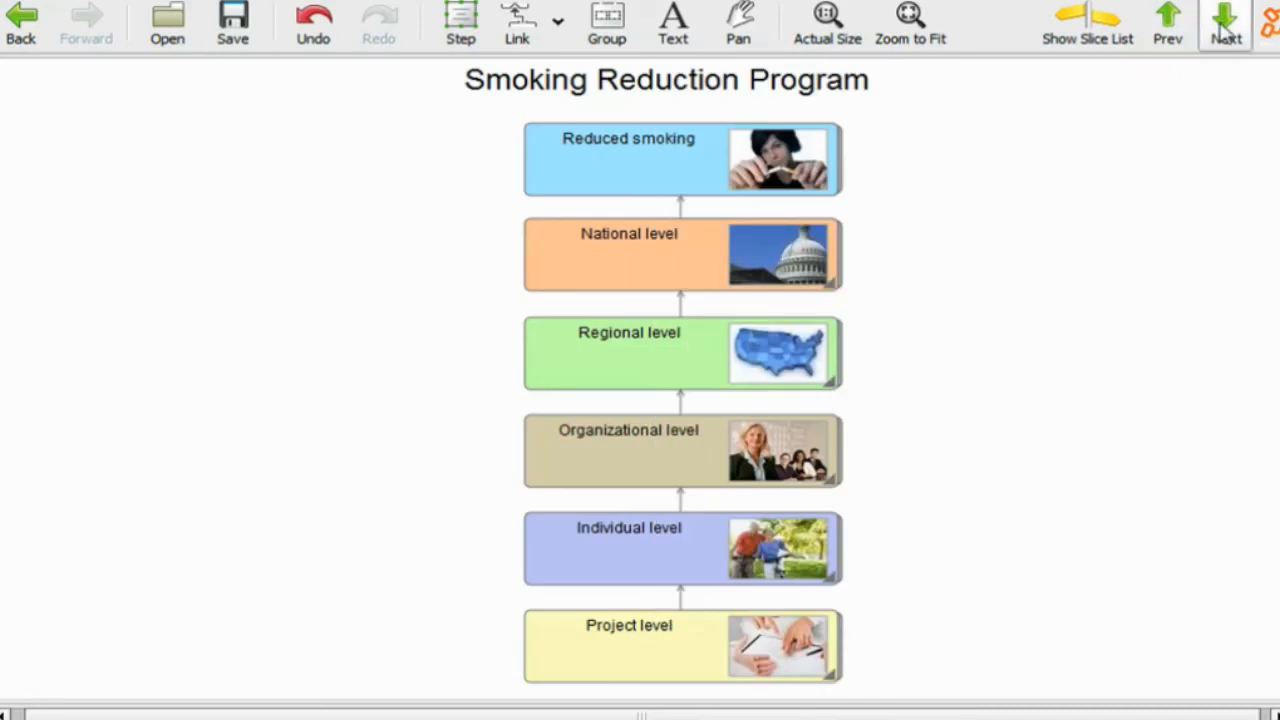
# View the Individual Level page, close the enlarged smokers chart, and reach 'Lumping or splitting?'
pyautogui.click(1224, 20)
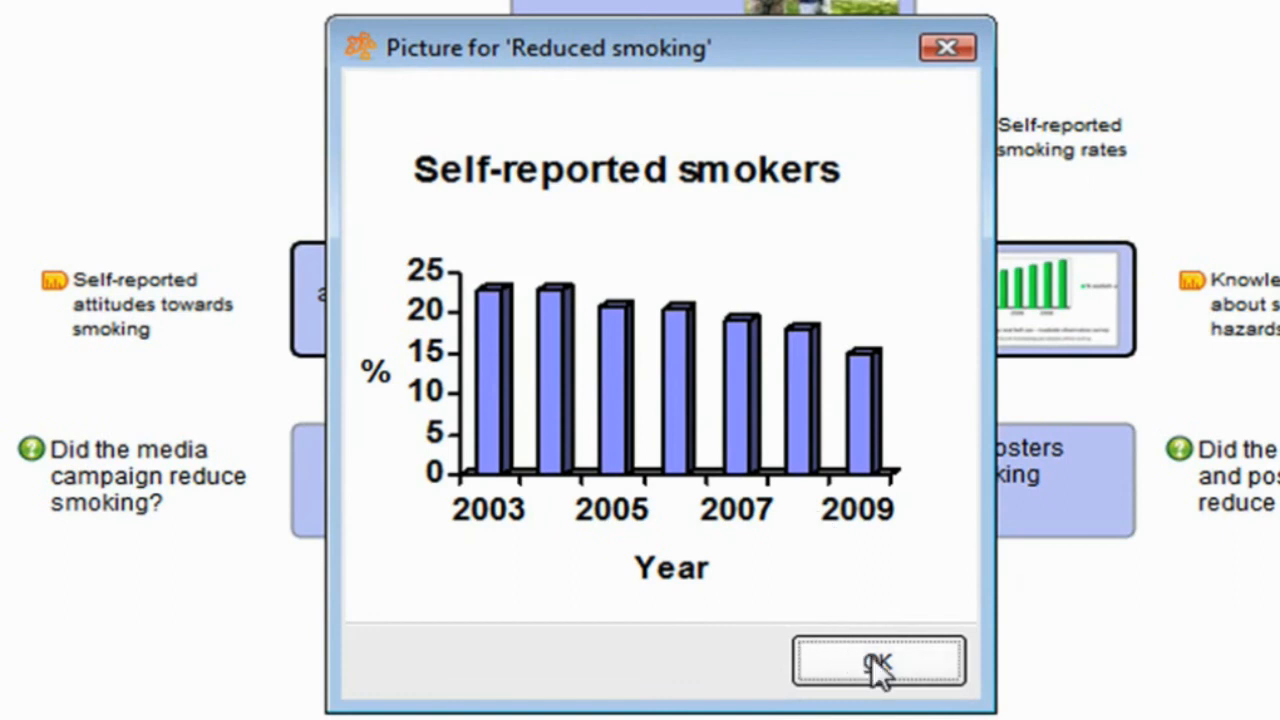
pyautogui.click(878, 662)
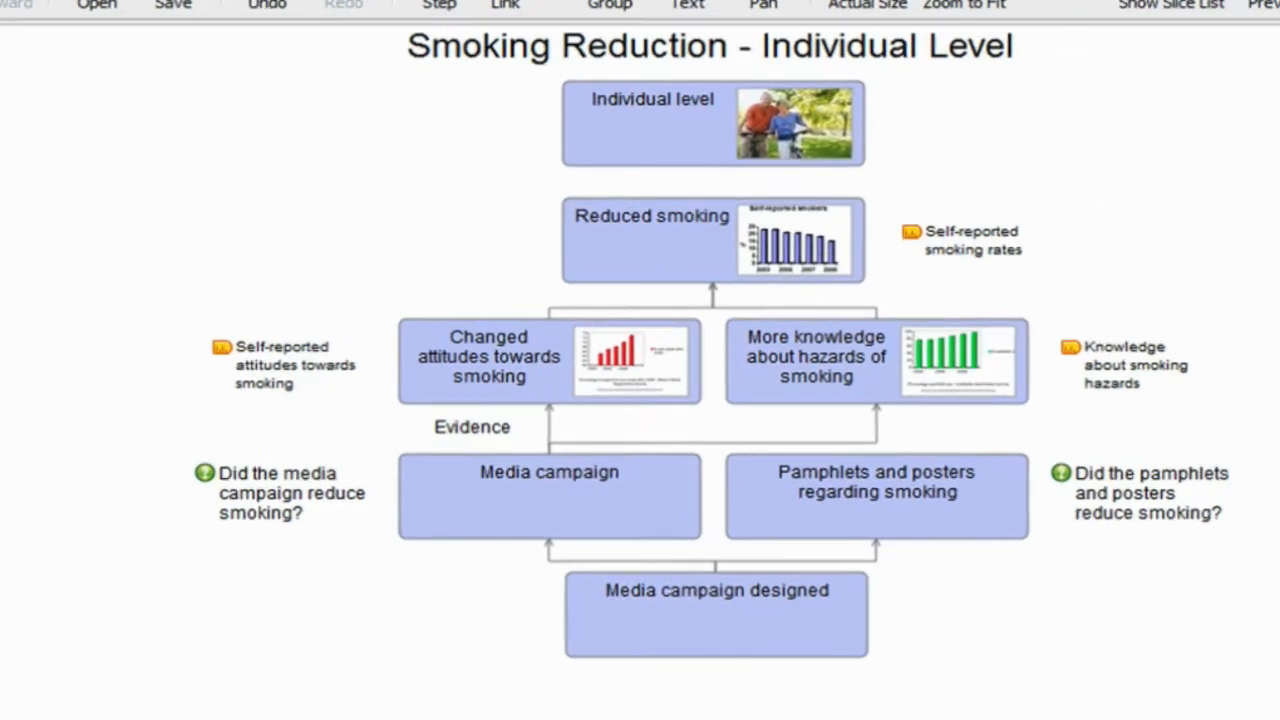
pyautogui.click(1196, 40)
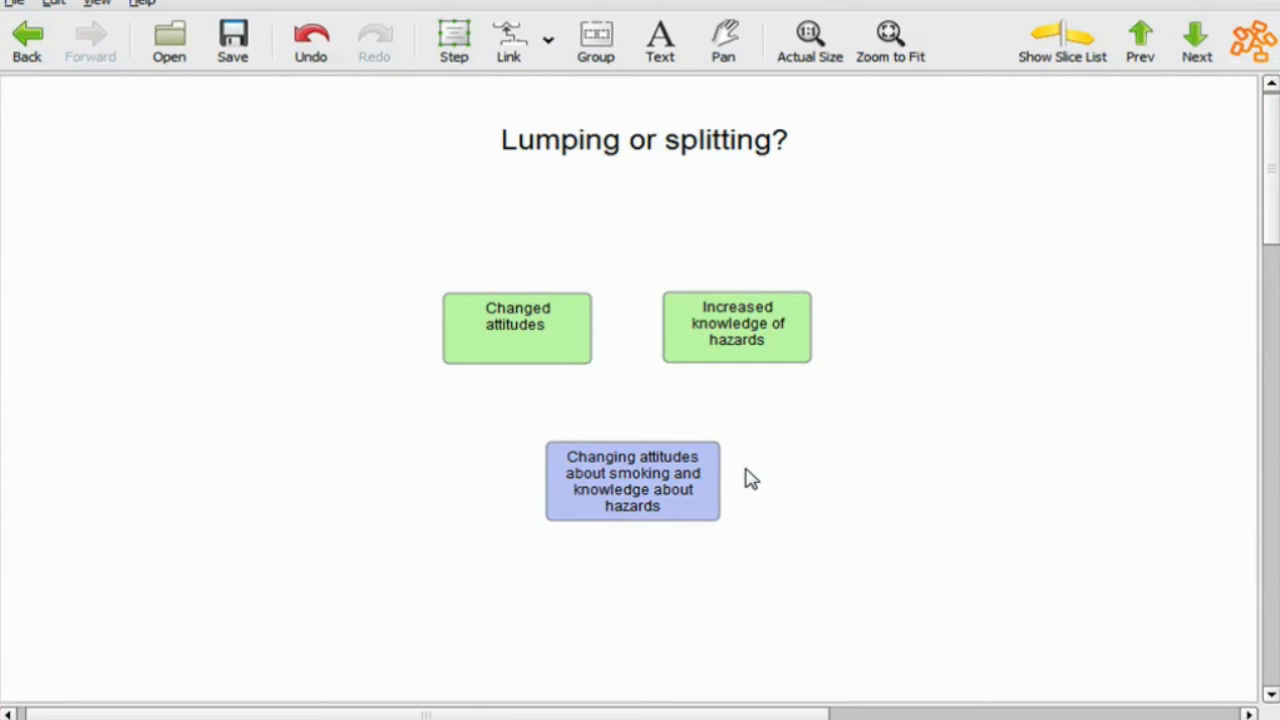